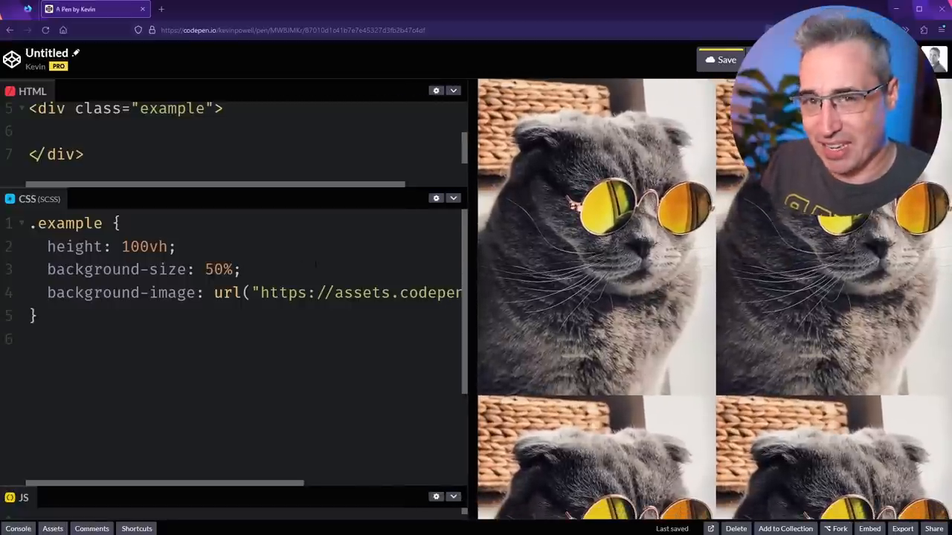
{"action": "mouse_move", "coordinate": [283, 484]}
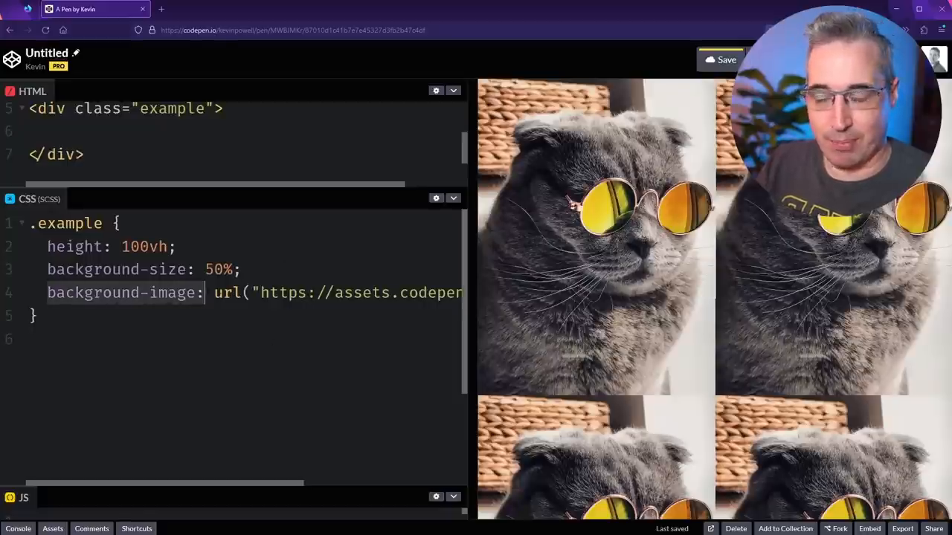
Wrap the background in an empty image-set(), briefly trying a -webkit prefix.
{"action": "key", "text": "Enter"}
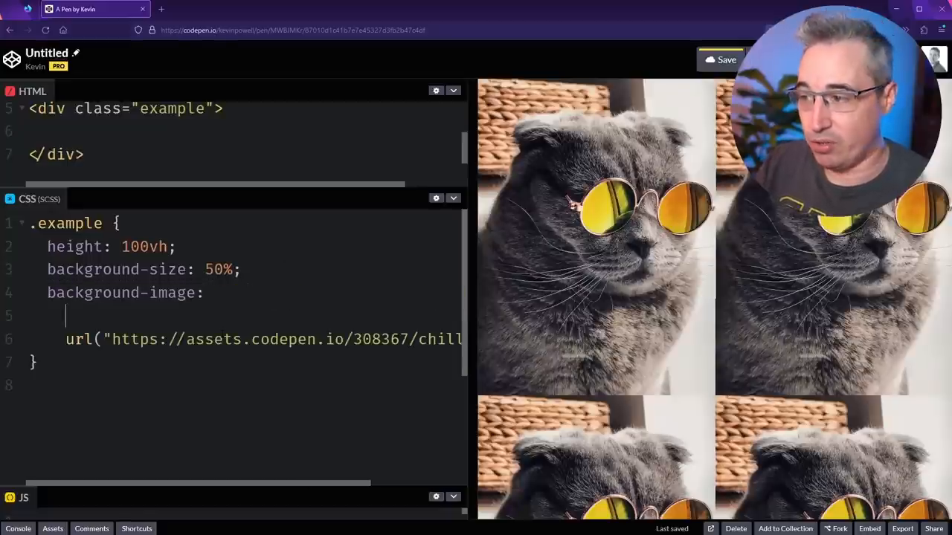
{"action": "type", "text": "image-set"}
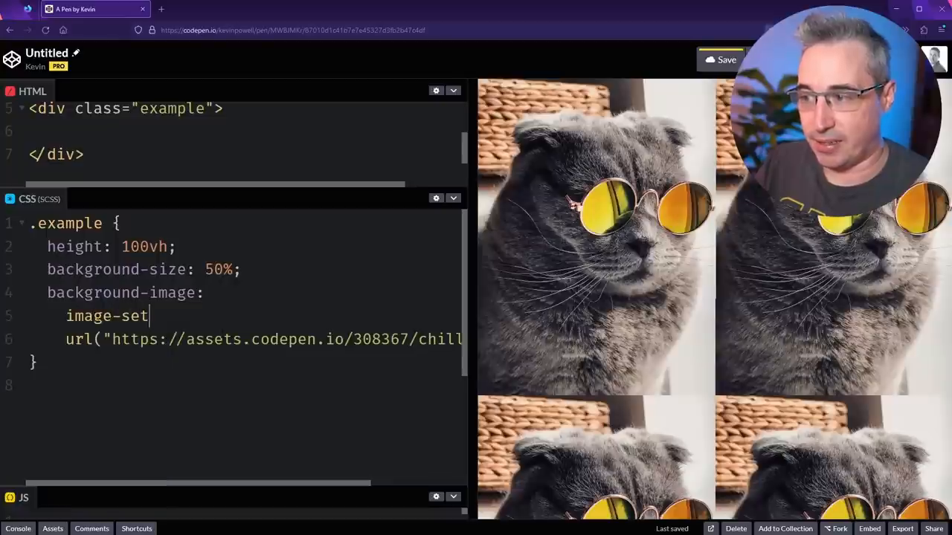
{"action": "type", "text": "();"}
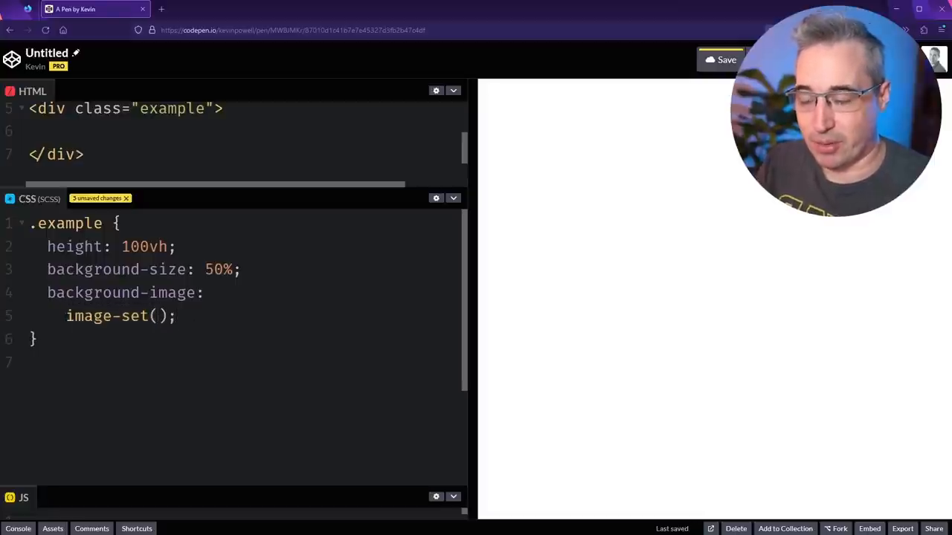
{"action": "type", "text": "-webkit"}
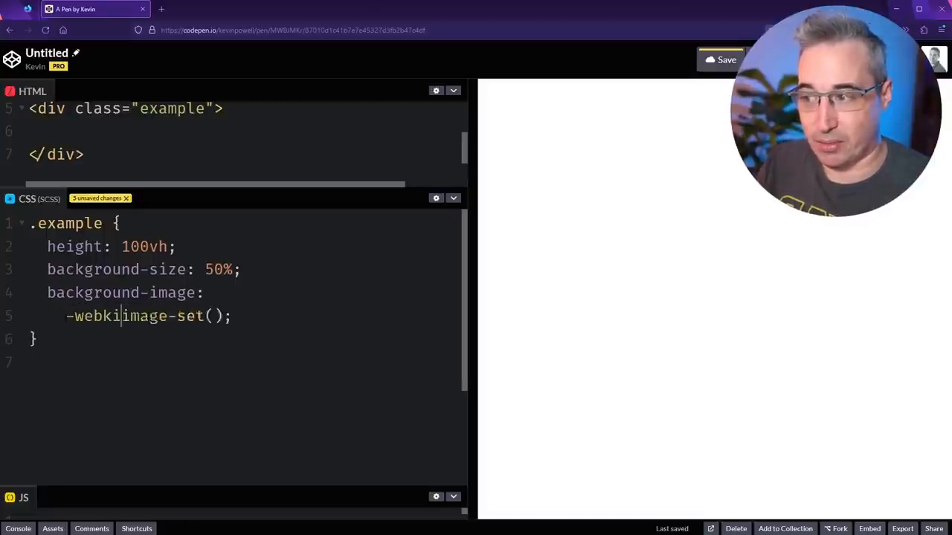
{"action": "type", "text": "t"}
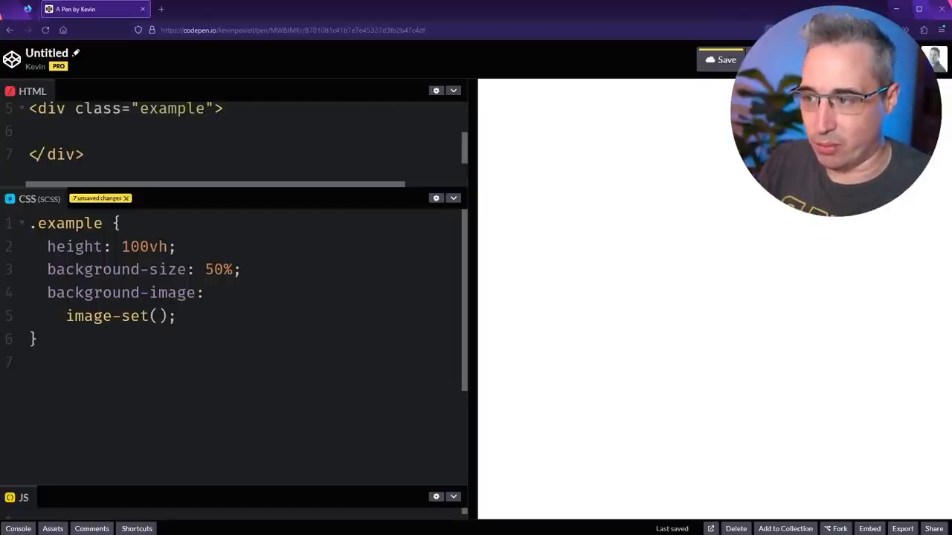
Add url("…chill-cat.jpg") type("image/jpg") inside image-set() to restore the tiled cats.
{"action": "type", "text": "url(\"https://assets.codepen.io/308367/chill-cat.jpg\")"}
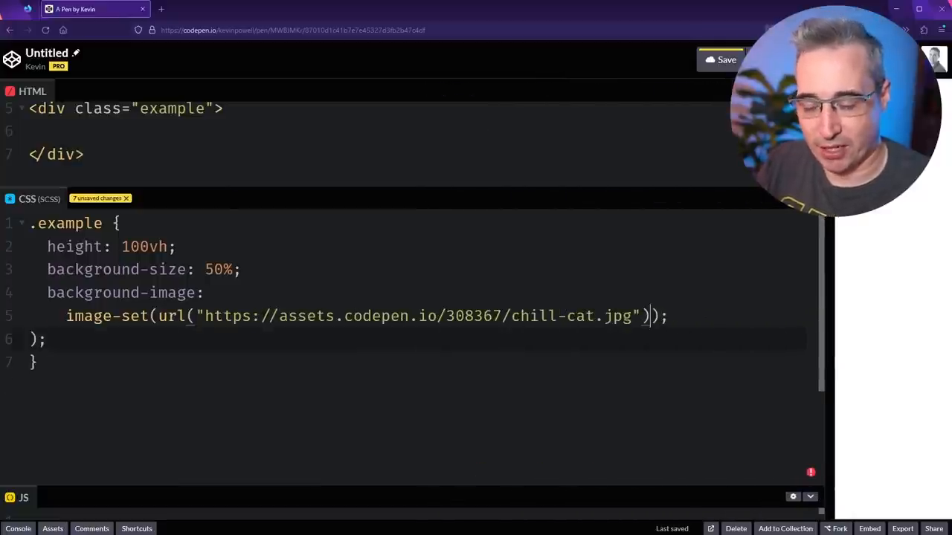
{"action": "type", "text": "type"}
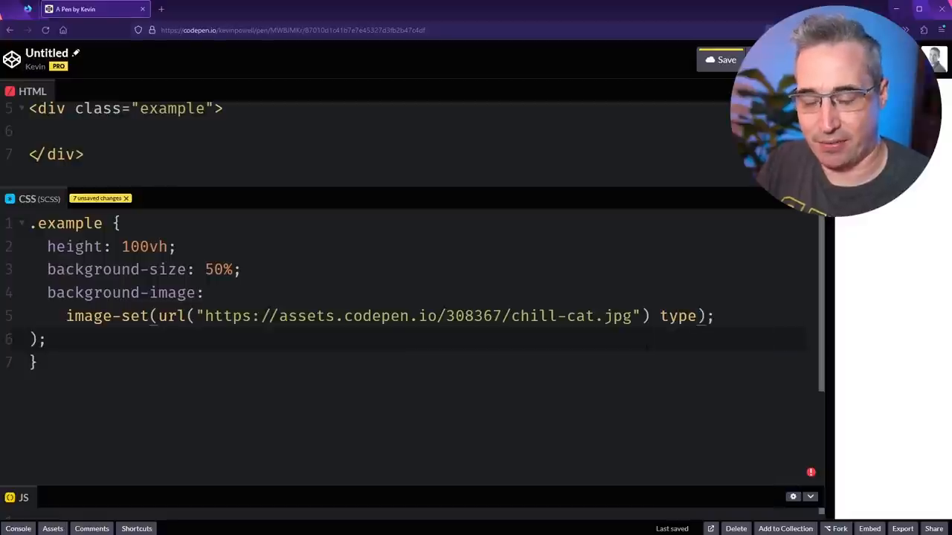
{"action": "type", "text": "()"}
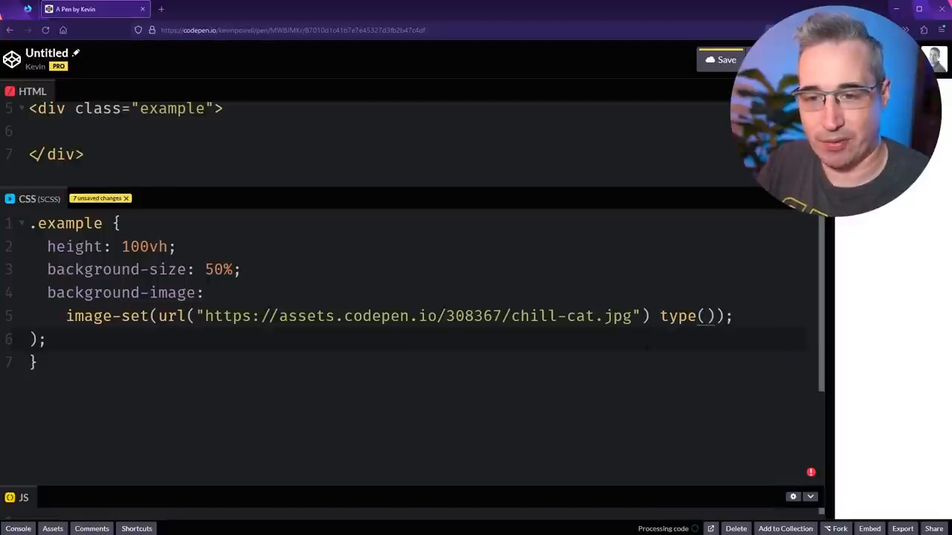
{"action": "type", "text": "\""}
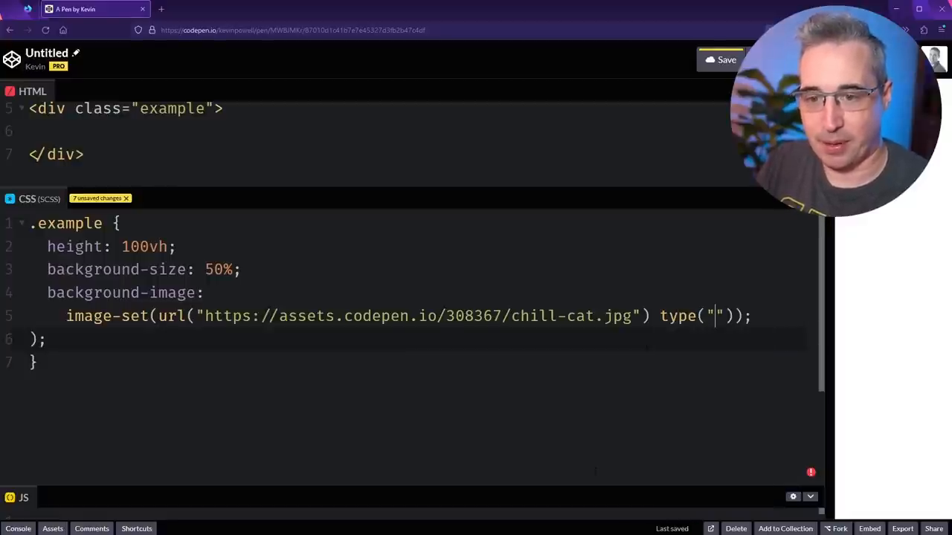
{"action": "type", "text": "image"}
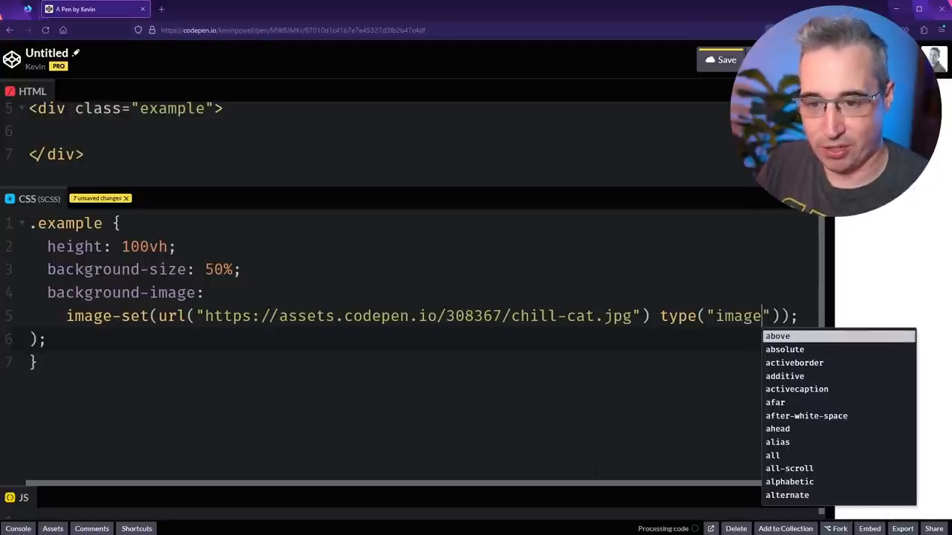
{"action": "type", "text": "/jpg"}
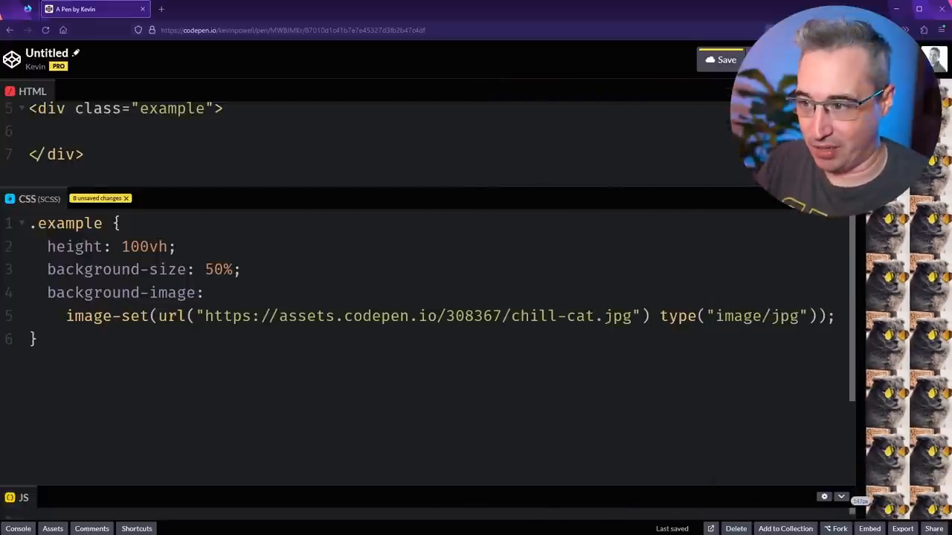
Split image-set onto lines for avif and webp entries and add a plain jpg background-image fallback.
{"action": "left_click", "coordinate": [594, 315]}
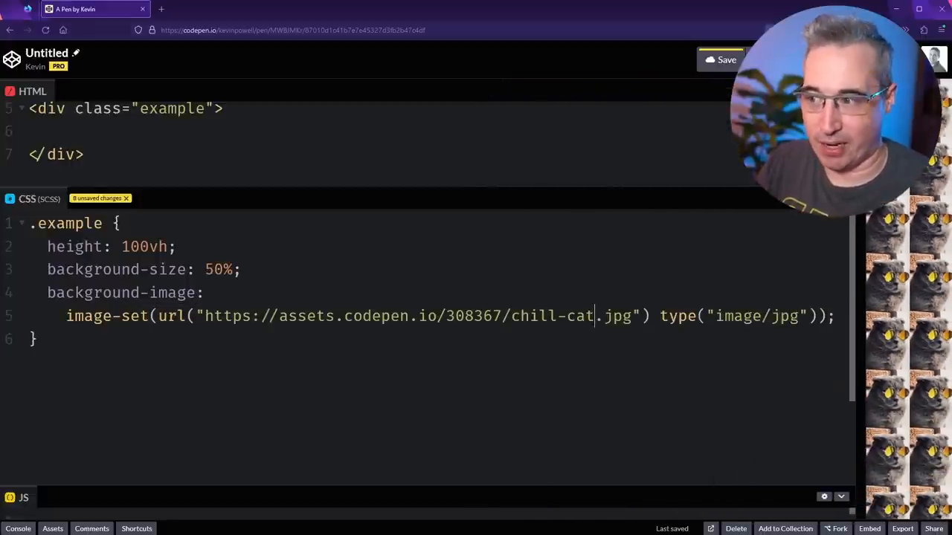
{"action": "key", "text": "Enter"}
{"action": "type", "text": "url(\"https://assets.codepen.io/308367/chill-cat.avif\") type(\"image/avif\"),"}
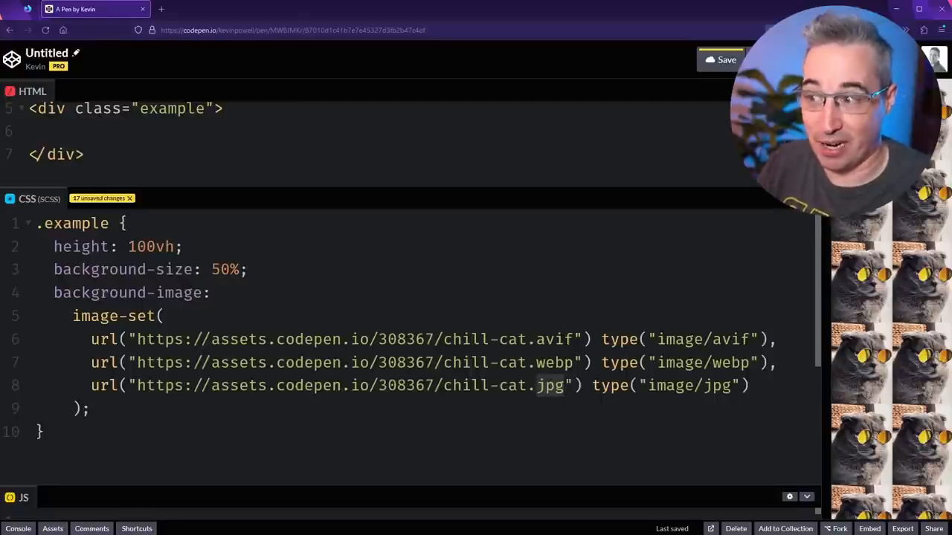
{"action": "left_click_drag", "start_coordinate": [73, 315], "coordinate": [89, 407]}
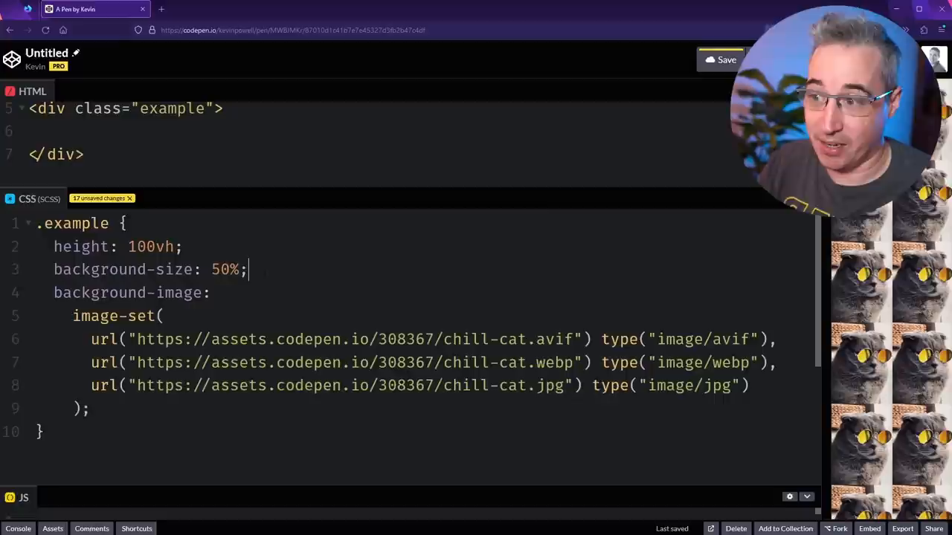
{"action": "type", "text": "background-image: url(\"https://assets.codepen.io/308367/chill-cat.jpg\");"}
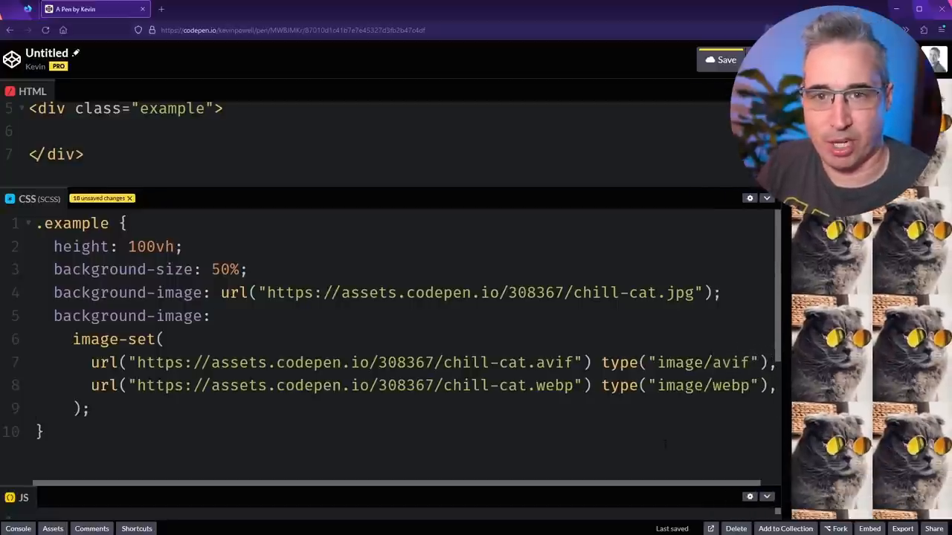
Restore the jpg url with type("image/jpg") and add 1x and 2x resolution descriptors.
{"action": "type", "text": "url(\"https://assets.codepen.io/308367/chill-cat.jpg\") type(\"image/jpg\")"}
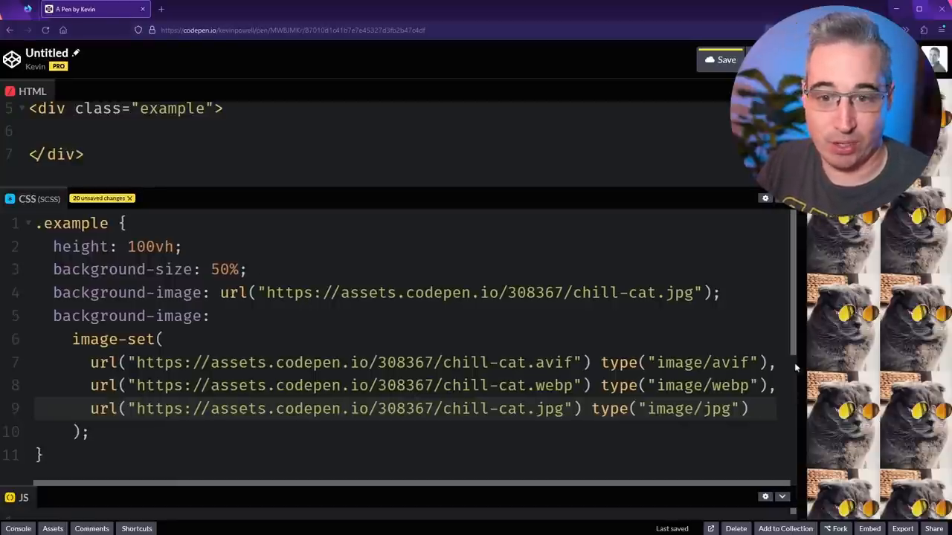
{"action": "type", "text": "1x"}
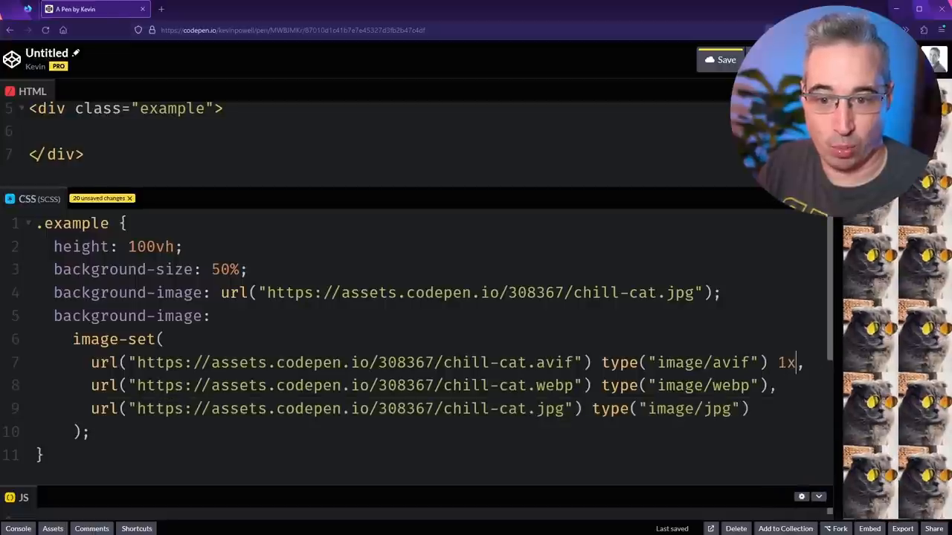
{"action": "type", "text": ", 2x,"}
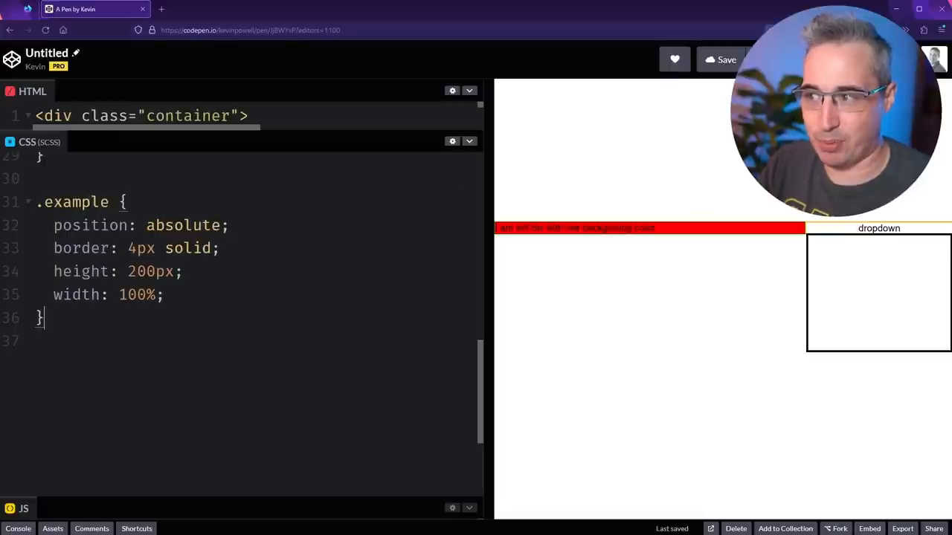
Comment out position: absolute on the .example box with //.
{"action": "type", "text": "//"}
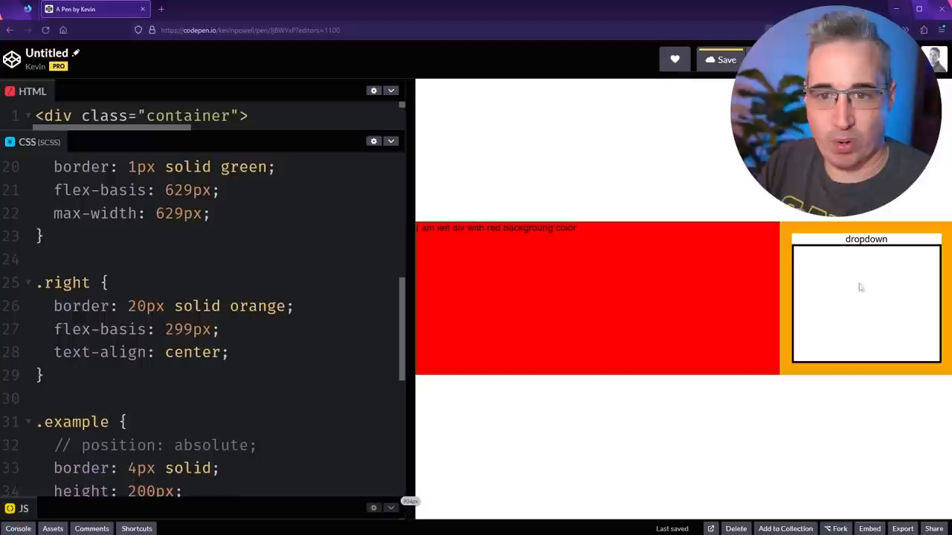
{"action": "mouse_move", "coordinate": [810, 253]}
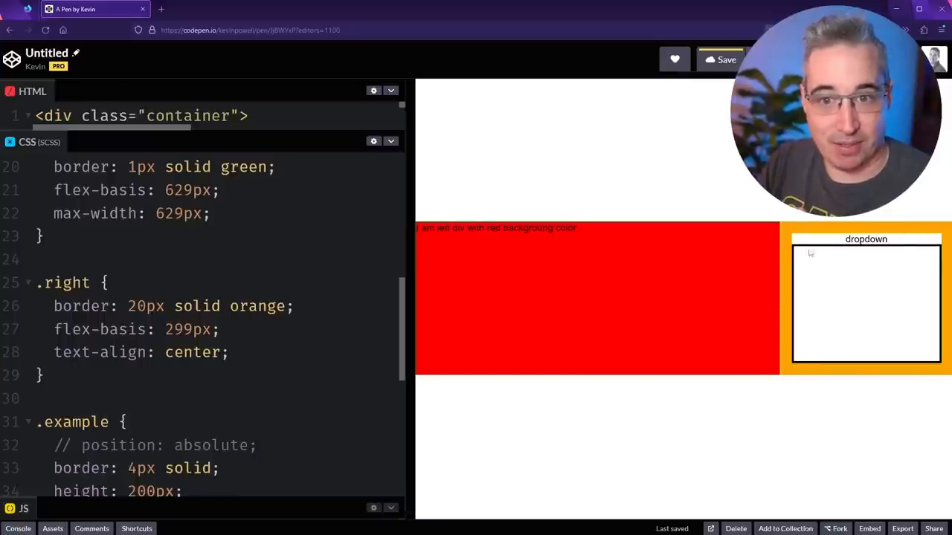
{"action": "mouse_move", "coordinate": [934, 259]}
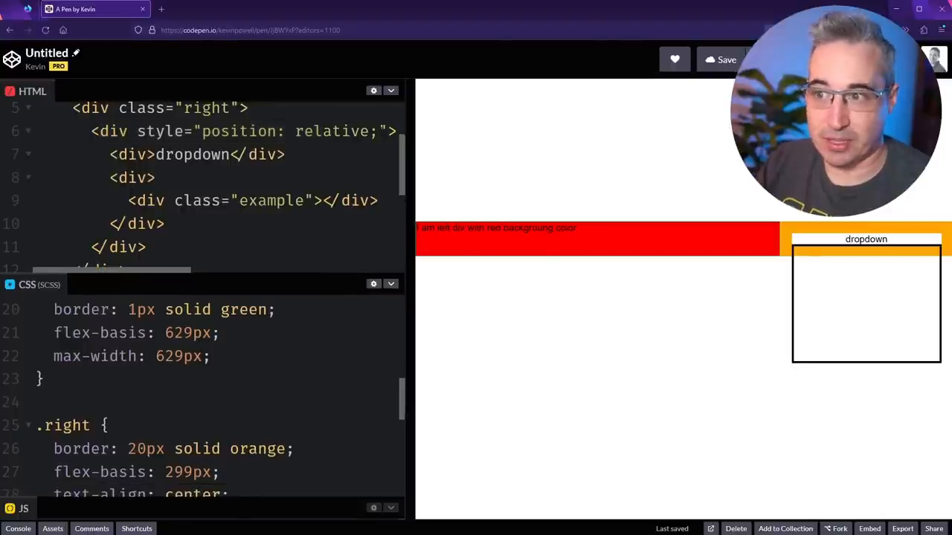
Add position: relative; and a left: -50px; offset so the box pushes past its container.
{"action": "key", "text": "Backspace"}
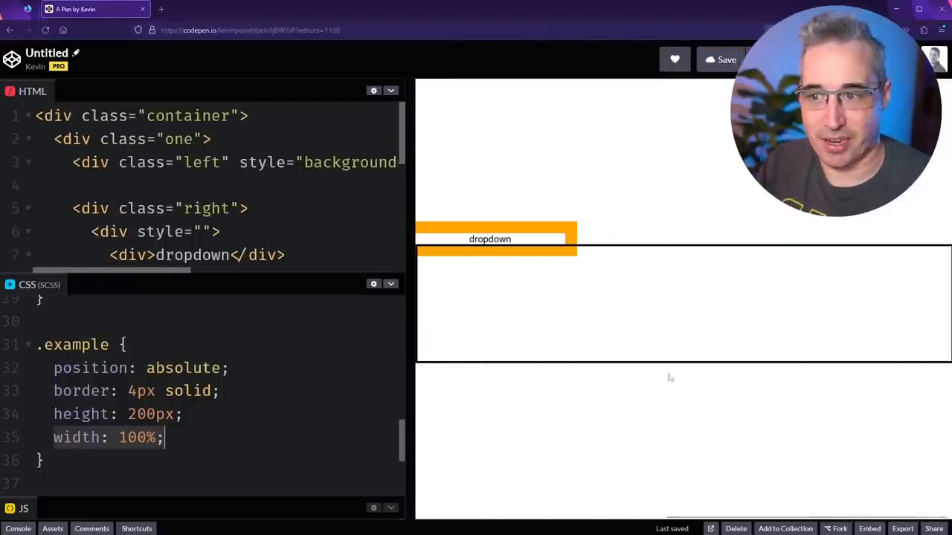
{"action": "mouse_move", "coordinate": [743, 362]}
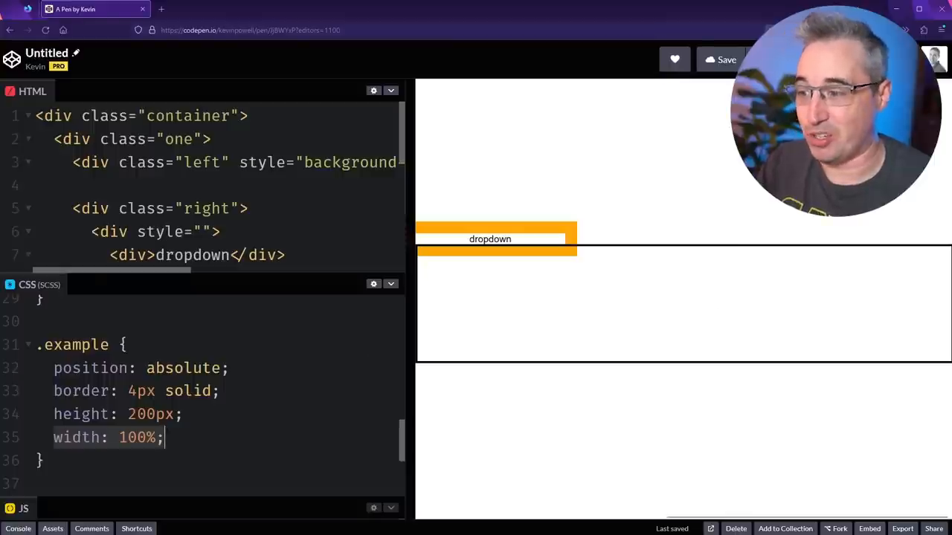
{"action": "type", "text": "position: relative;"}
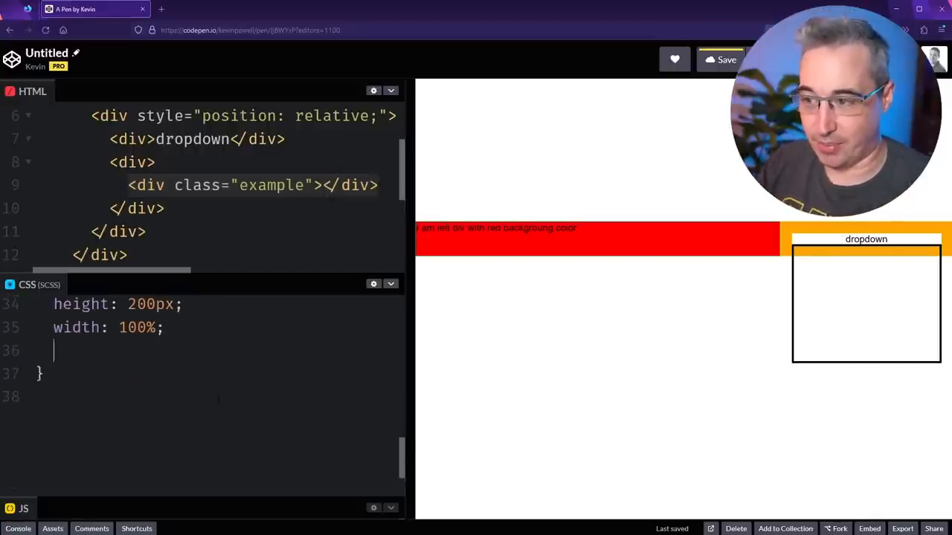
{"action": "type", "text": "left:"}
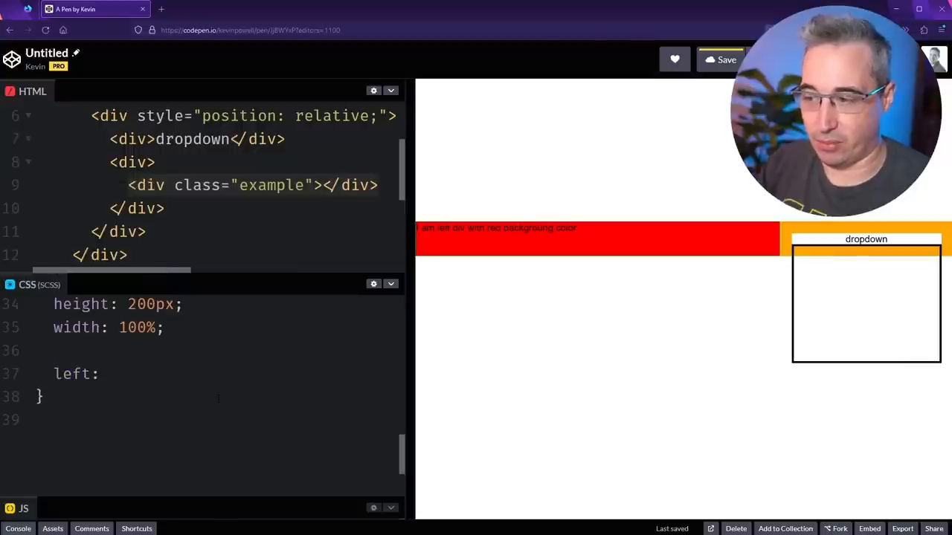
{"action": "type", "text": "-50px;'"}
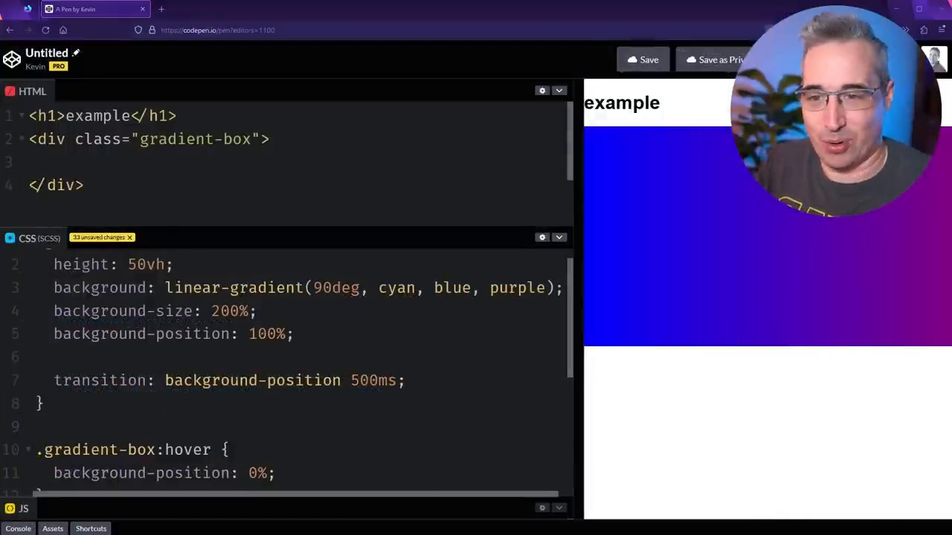
{"action": "mouse_move", "coordinate": [779, 241]}
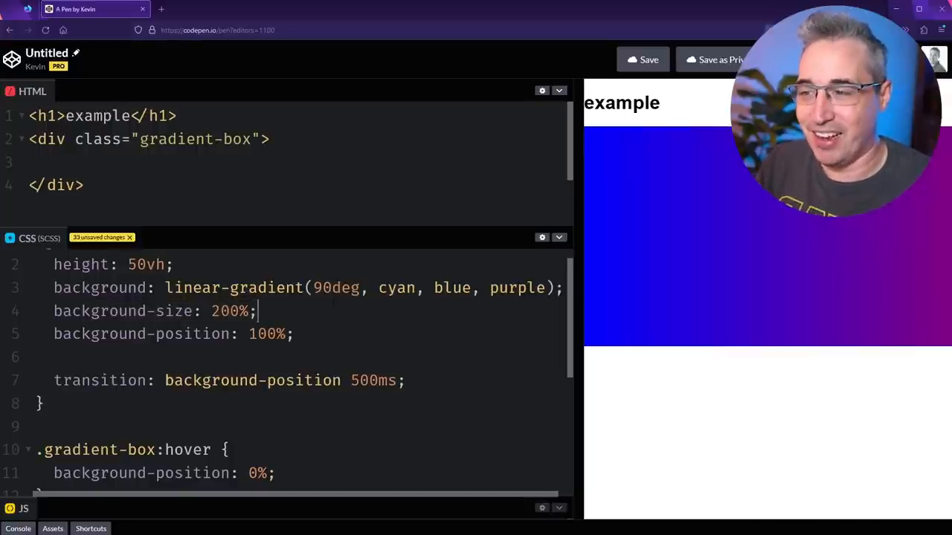
Scroll through the gradient box CSS with its 200% background-size and 500ms hover transition.
{"action": "scroll", "scroll_direction": "down", "scroll_amount": 3}
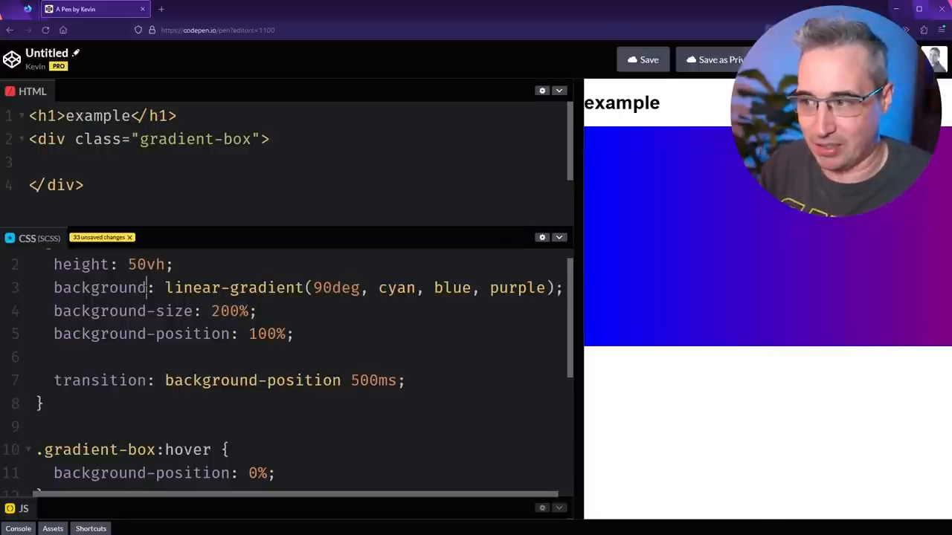
{"action": "scroll", "scroll_direction": "down", "scroll_amount": 3}
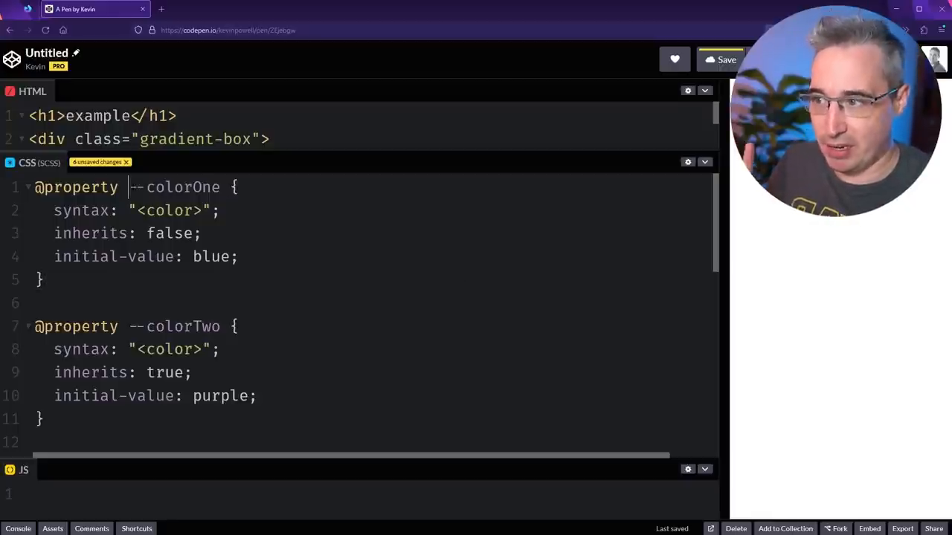
{"action": "double_click", "coordinate": [172, 188]}
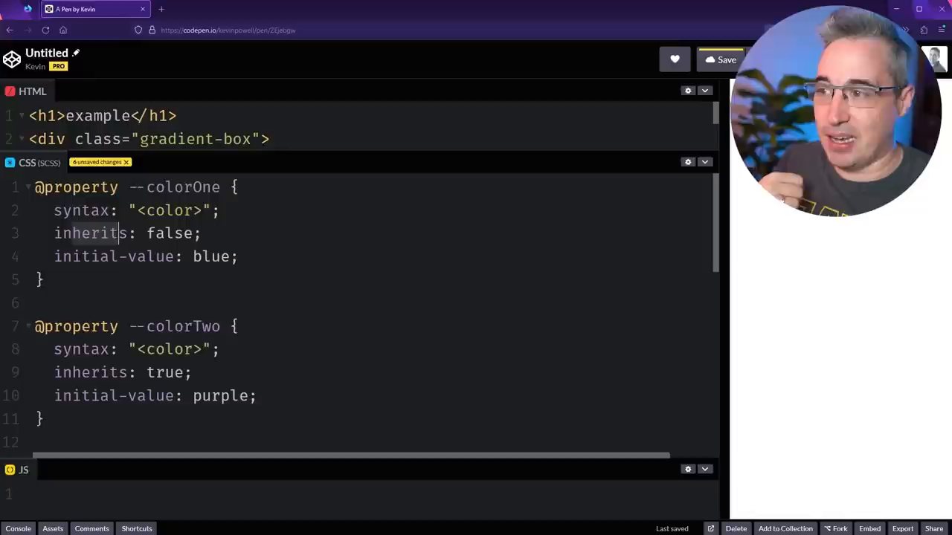
{"action": "type", "text": "true"}
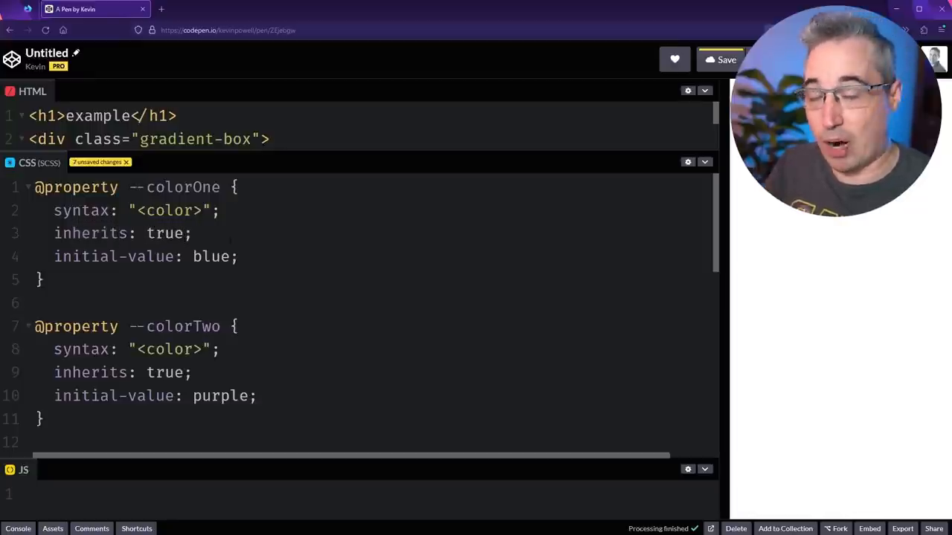
{"action": "type", "text": "false"}
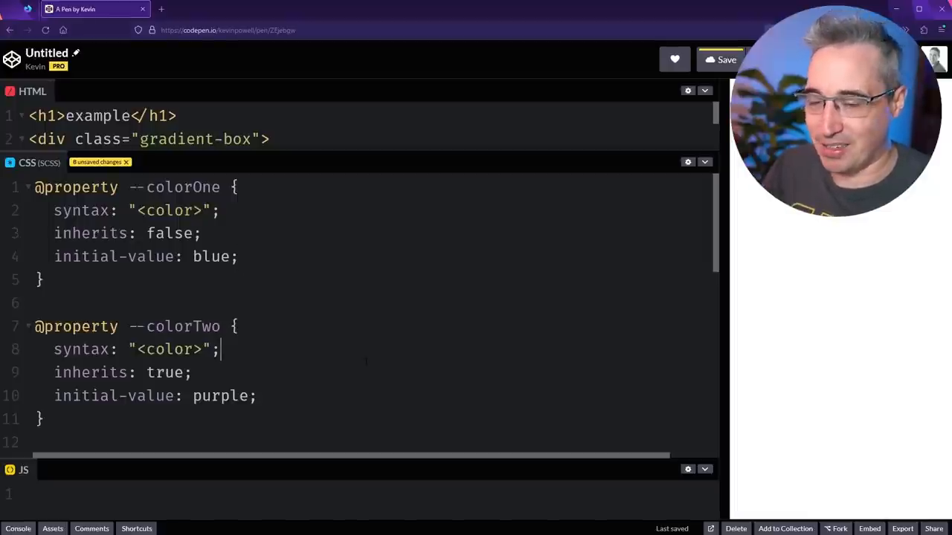
{"action": "scroll", "scroll_direction": "down", "scroll_amount": 3}
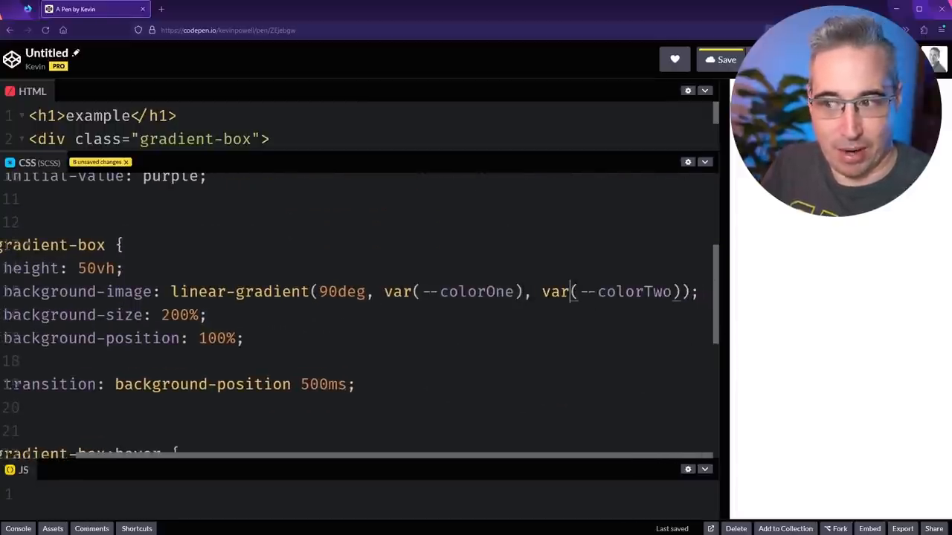
{"action": "scroll", "scroll_direction": "down", "scroll_amount": 3}
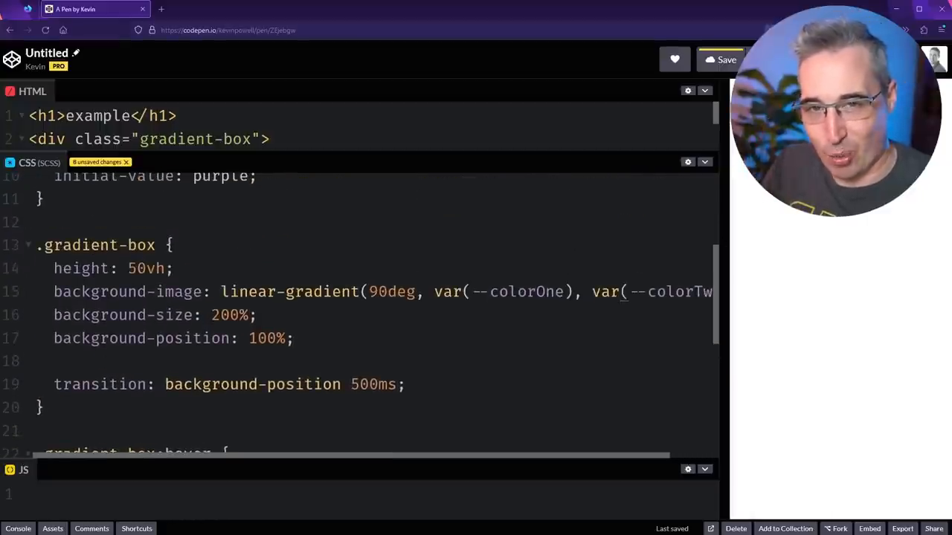
{"action": "left_click_drag", "start_coordinate": [716, 297], "coordinate": [595, 297]}
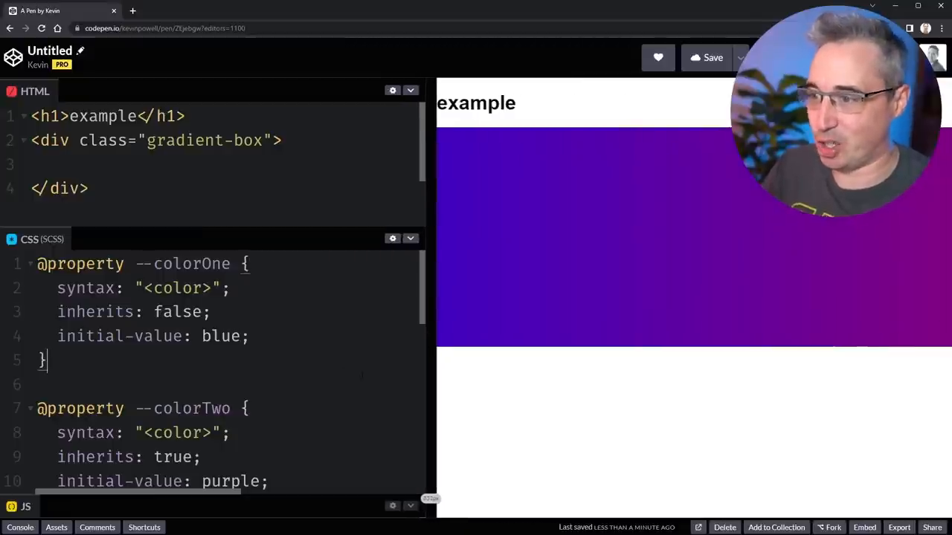
Add --colorOne: red; and --colorTwo: #0F0; inside the .gradient-box:hover rule.
{"action": "scroll", "scroll_direction": "down", "scroll_amount": 3}
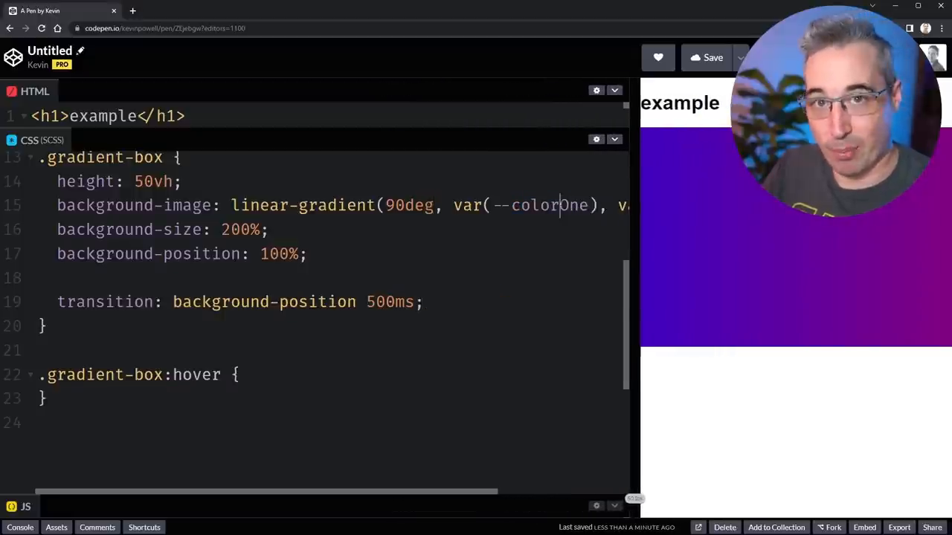
{"action": "left_click", "coordinate": [238, 375]}
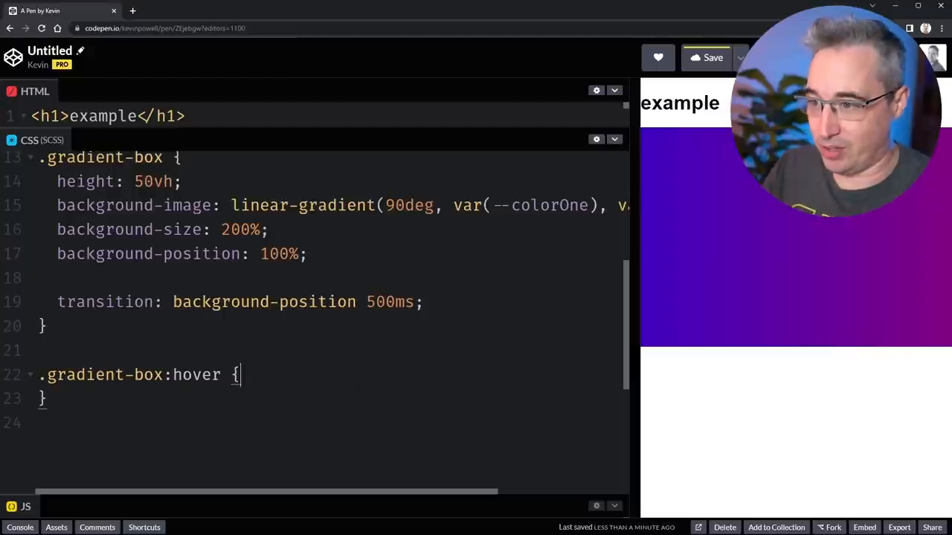
{"action": "type", "text": "--col"}
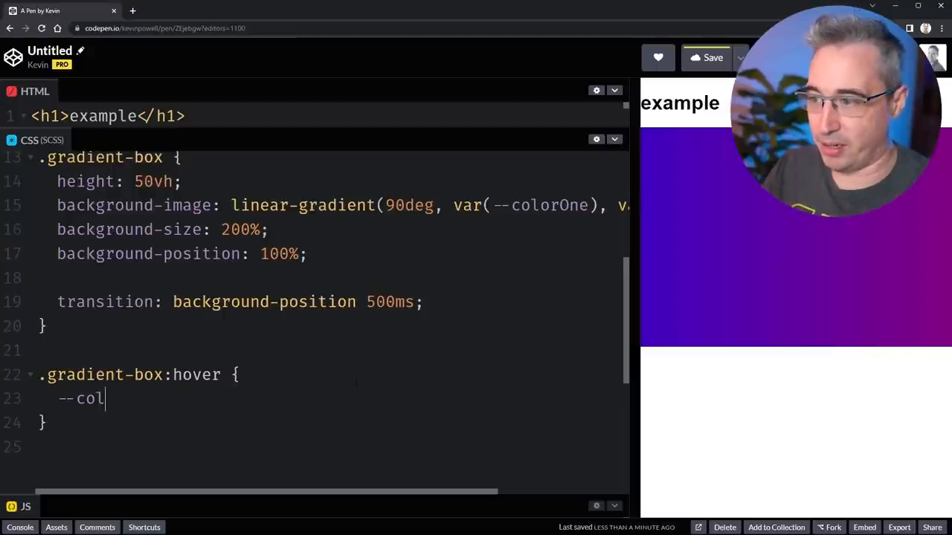
{"action": "type", "text": "orOne: red;"}
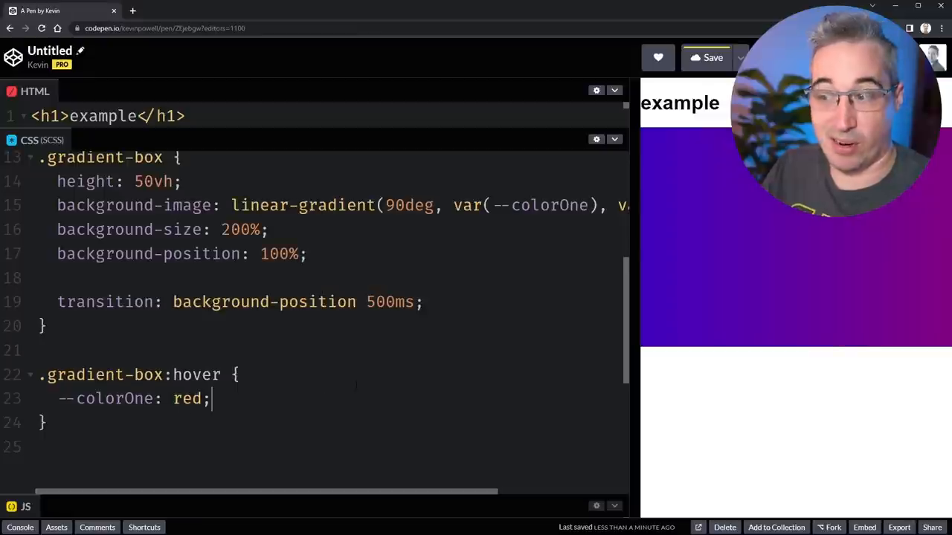
{"action": "type", "text": "--color"}
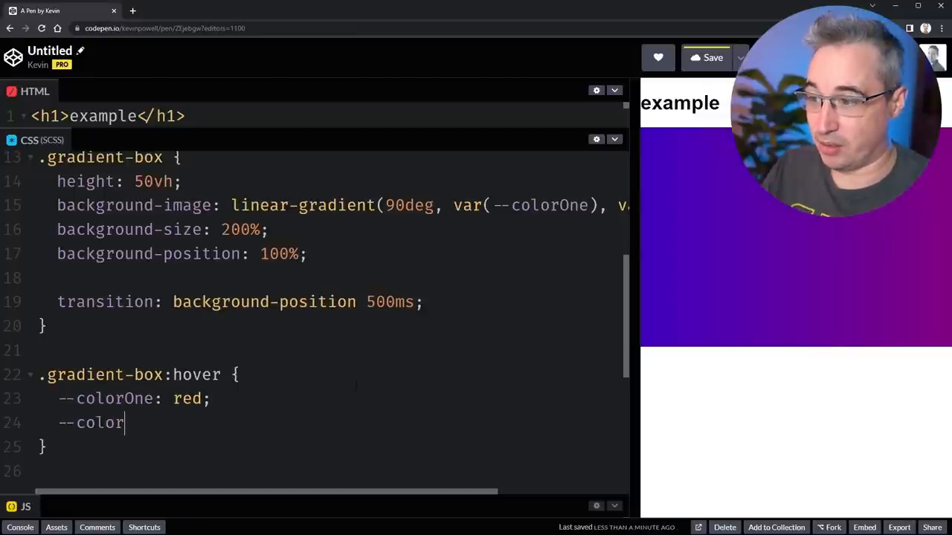
{"action": "type", "text": "Two:"}
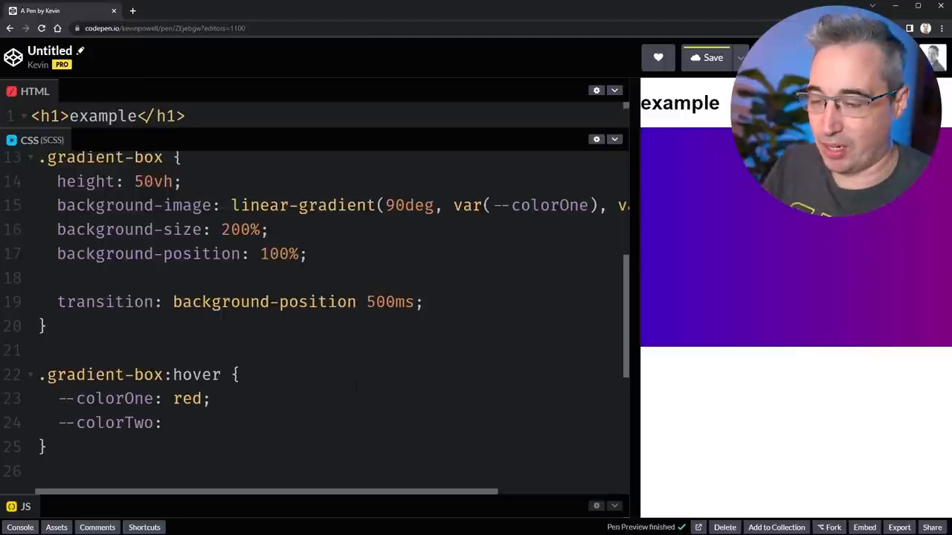
{"action": "type", "text": "#"}
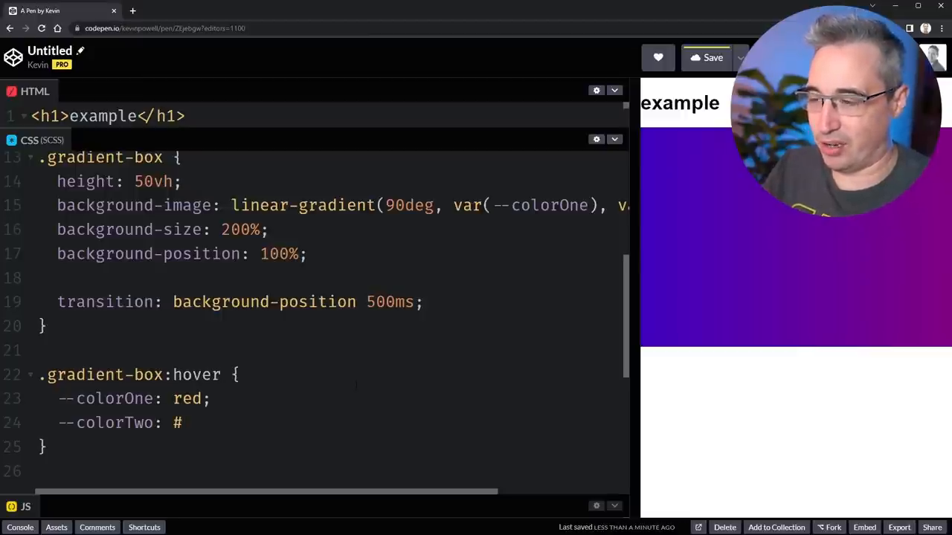
{"action": "type", "text": "0F0;"}
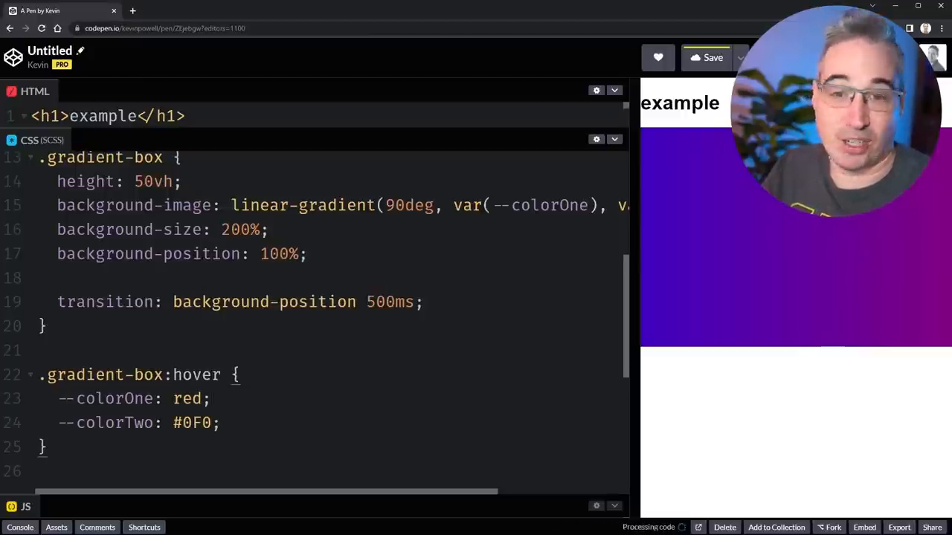
{"action": "mouse_move", "coordinate": [806, 285]}
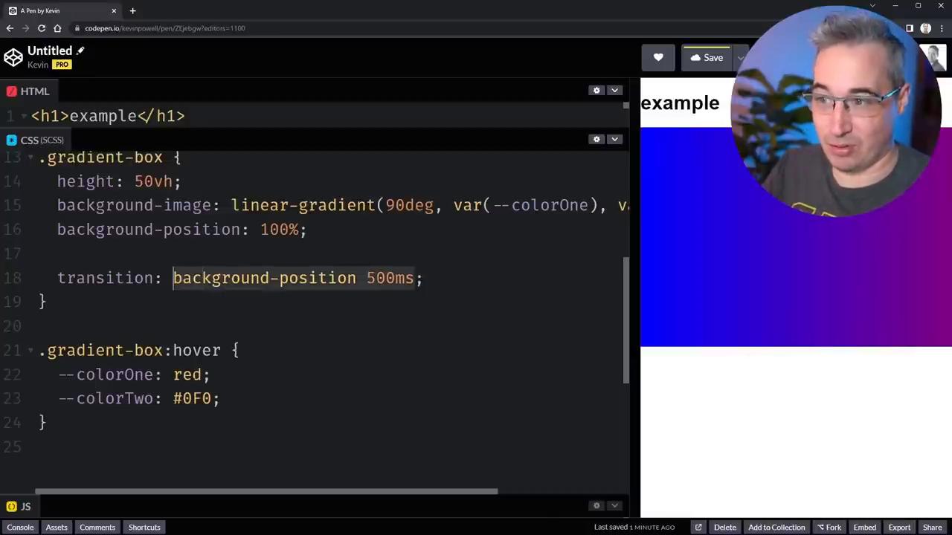
Set the transition to --colorOne 500ms, --colorTwo 1500ms for a red-green fade on hover.
{"action": "type", "text": "--col;"}
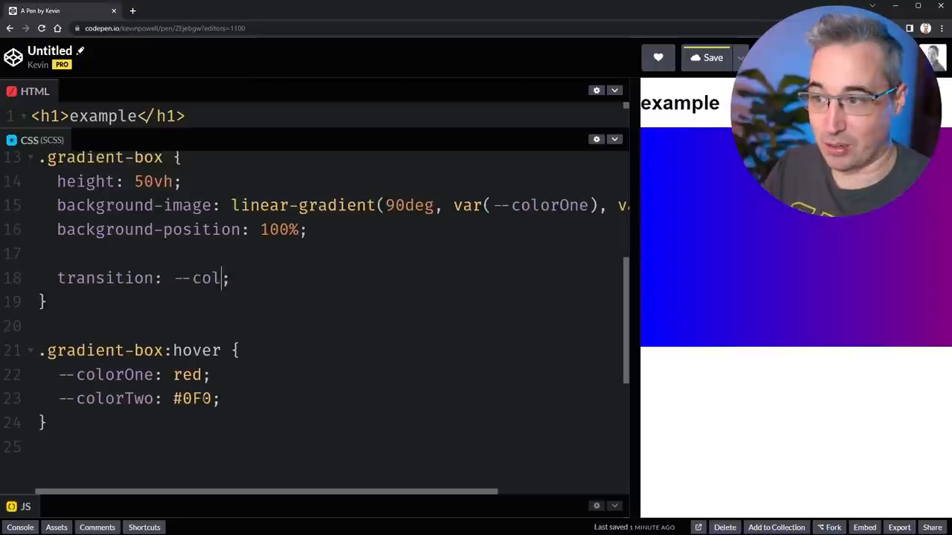
{"action": "type", "text": "orOne"}
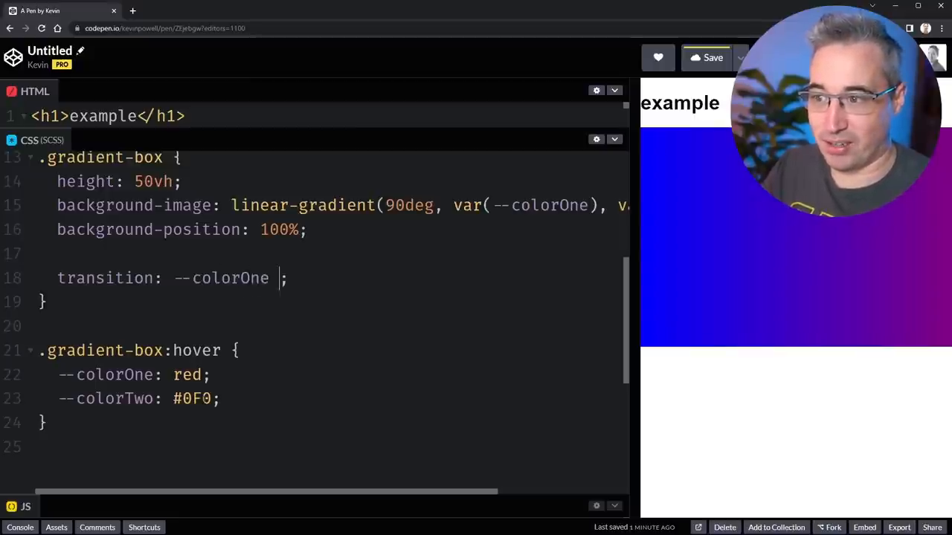
{"action": "type", "text": "500ms, --c"}
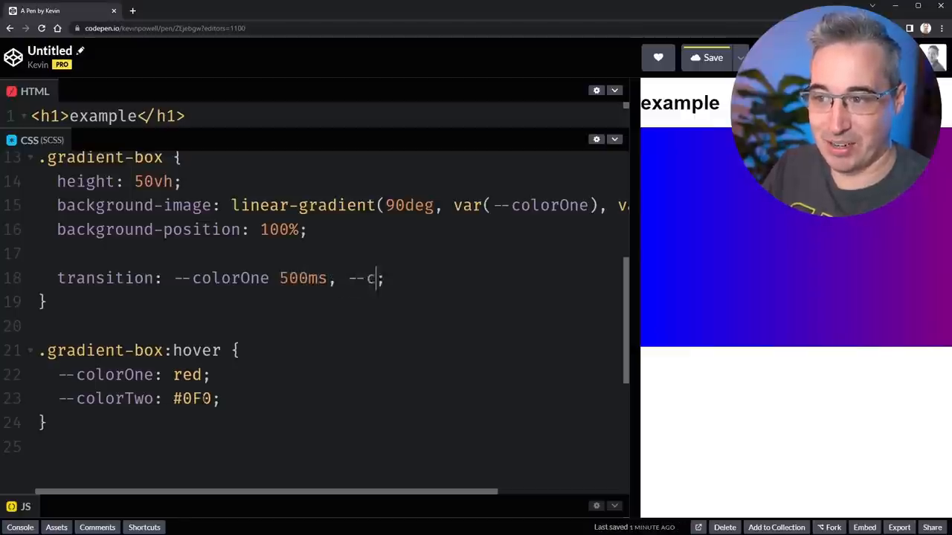
{"action": "type", "text": "olorTwo"}
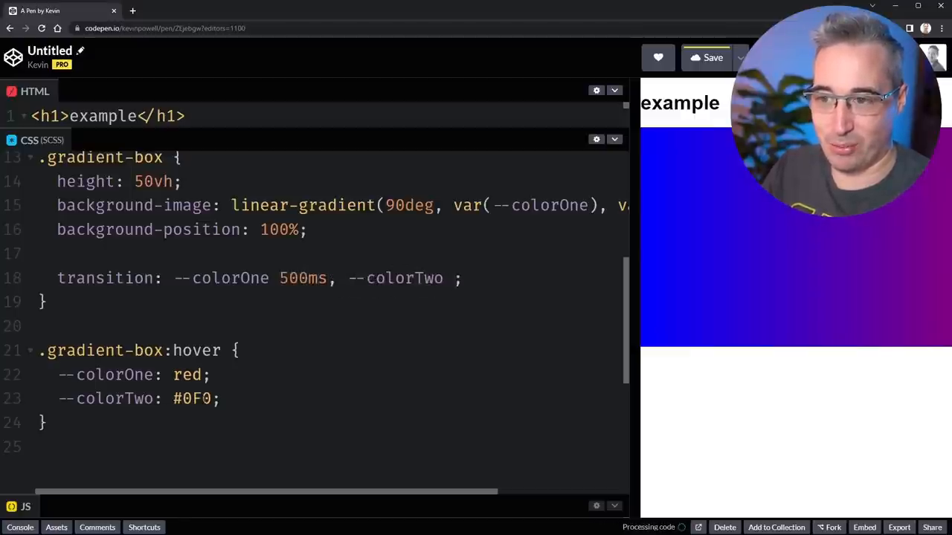
{"action": "type", "text": "1500ms"}
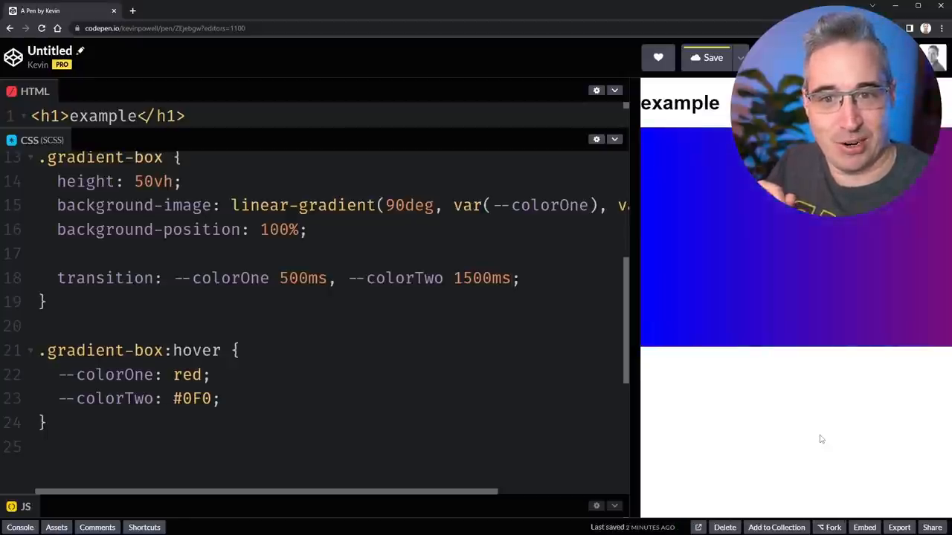
{"action": "mouse_move", "coordinate": [858, 223]}
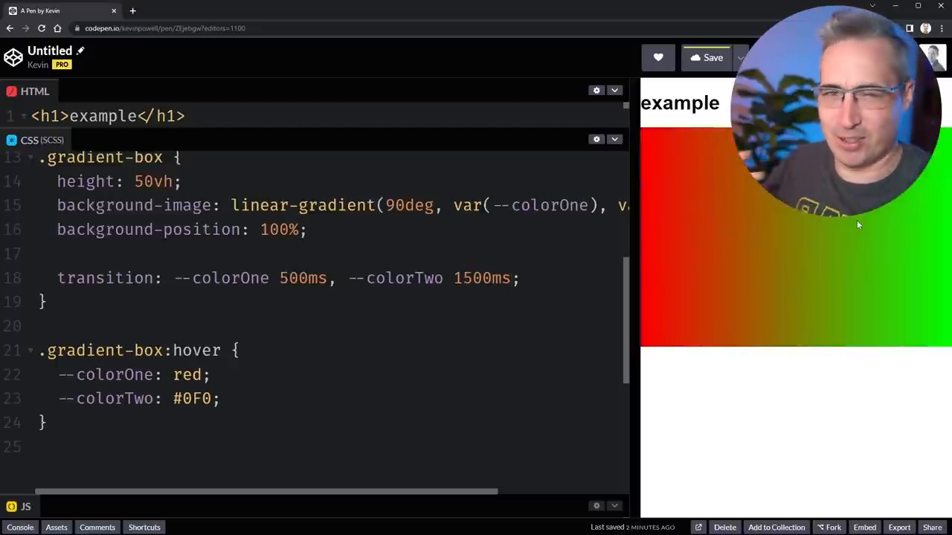